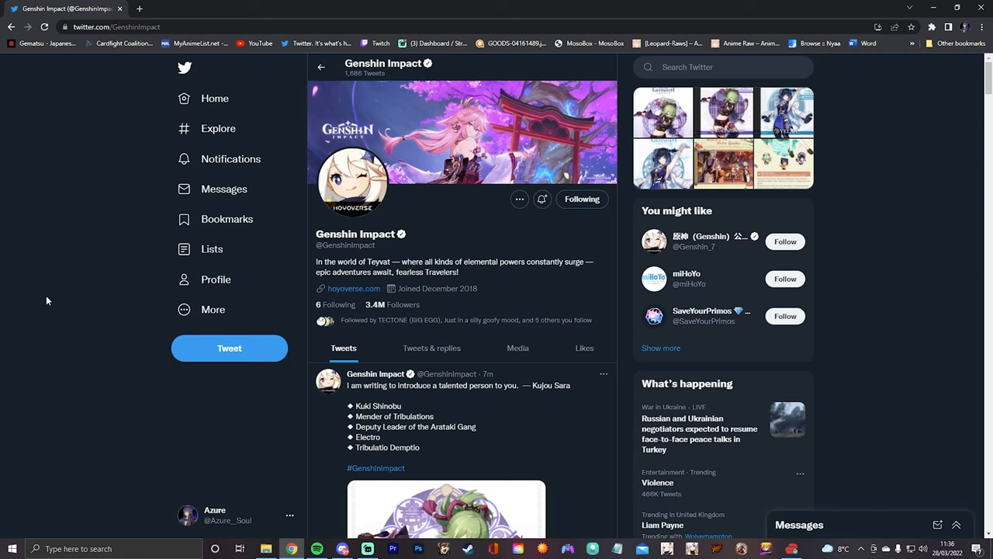
# - View the Kuki Shinobu reveal image full-size, then close it and clear the stray text selection
pyautogui.scroll(-3)
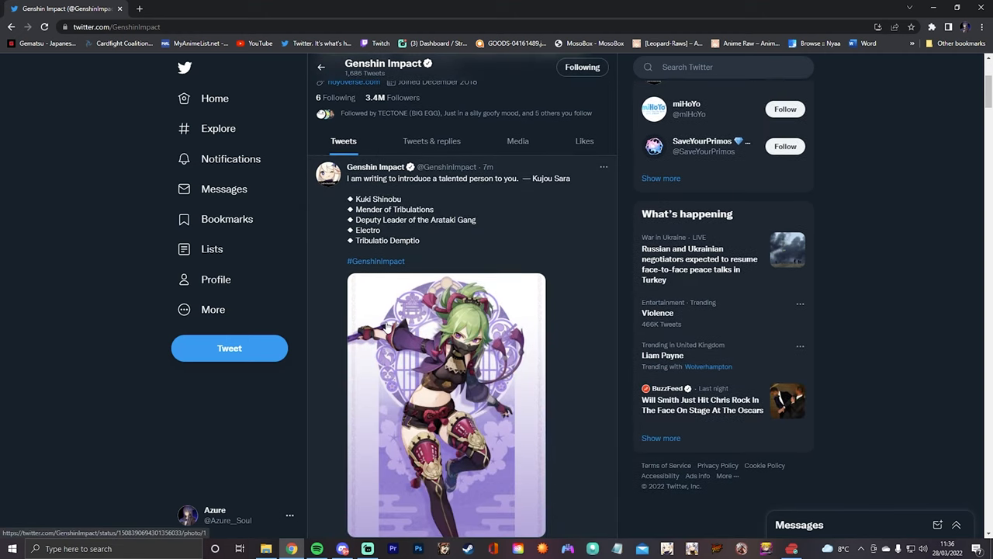
pyautogui.moveTo(376, 261)
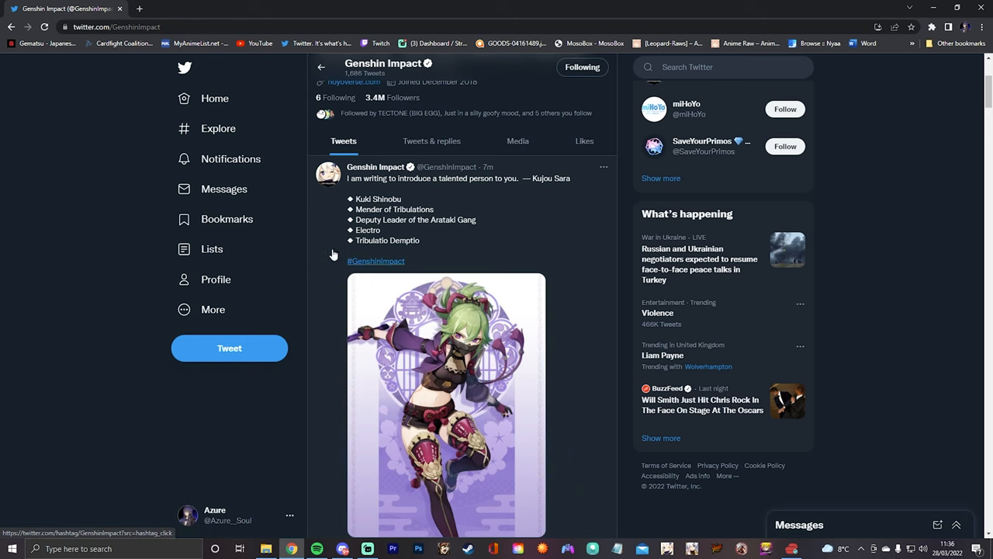
pyautogui.click(447, 403)
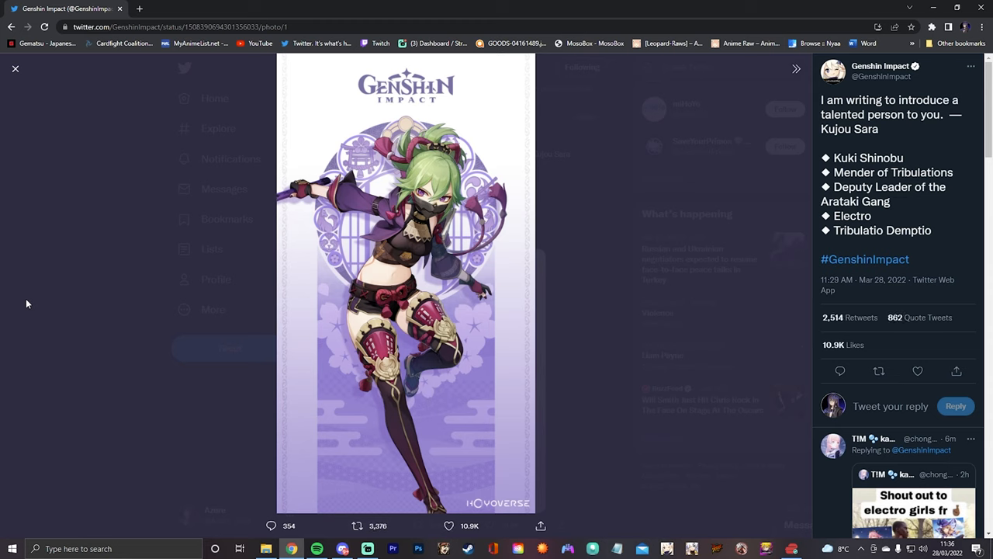
pyautogui.moveTo(34, 435)
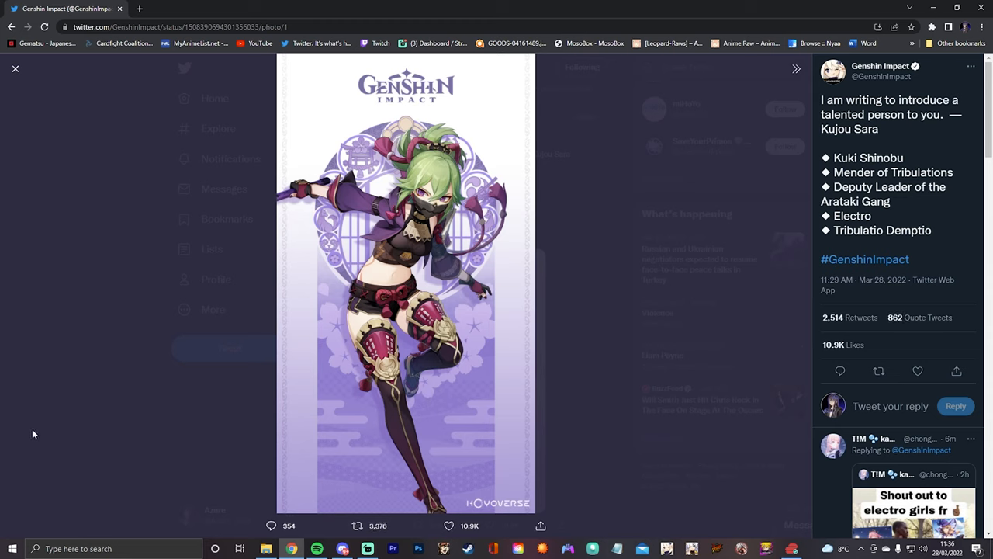
pyautogui.click(917, 369)
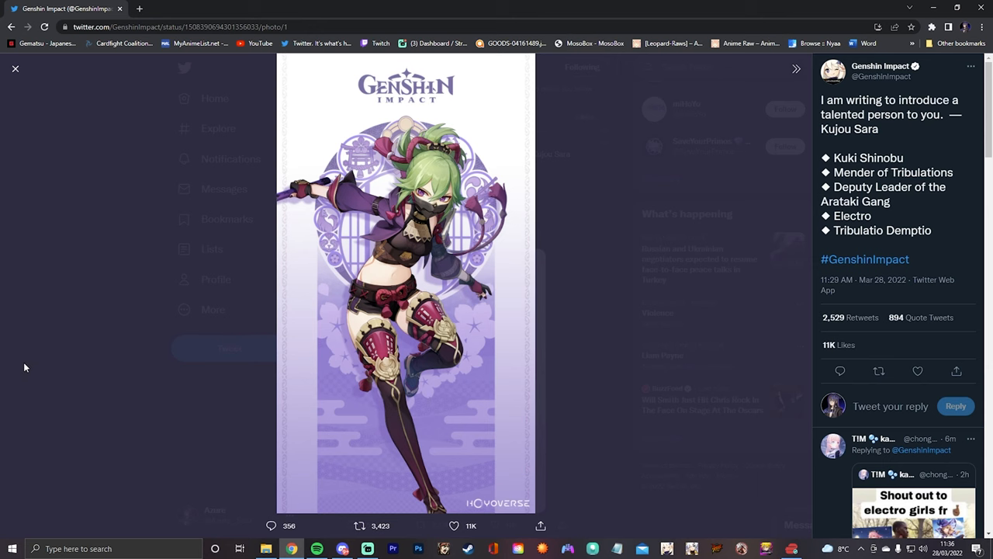
pyautogui.click(15, 68)
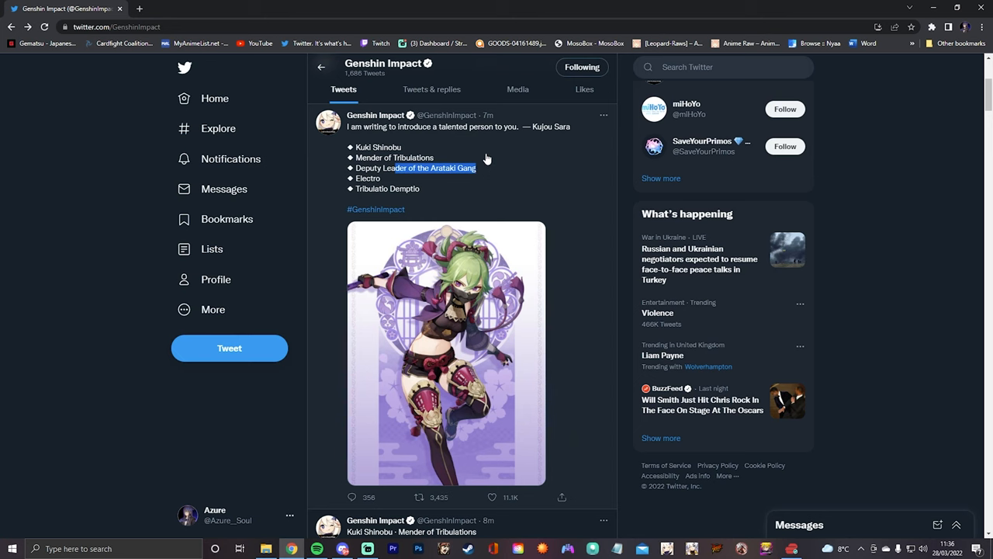
pyautogui.click(458, 127)
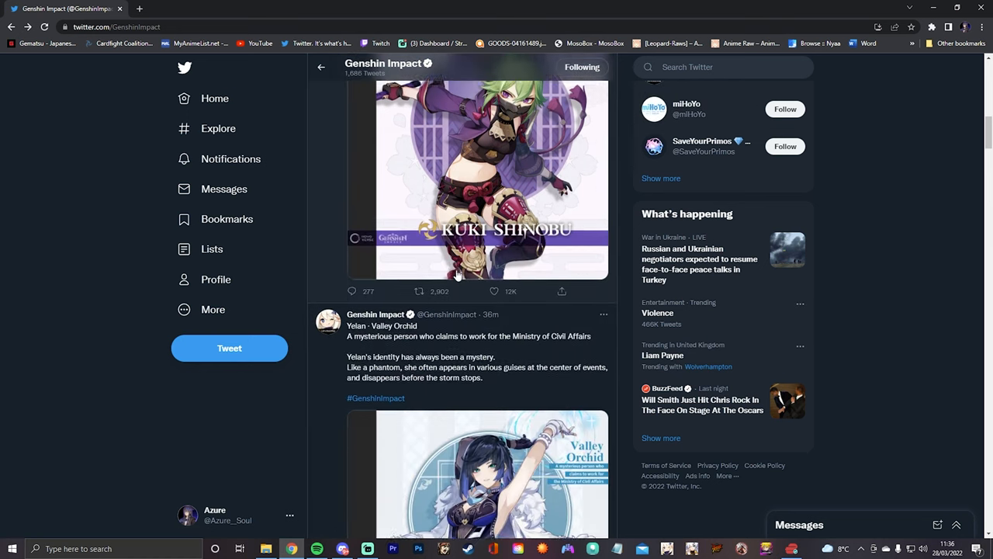
# - Scroll to the Yelan tweet, view its reveal image full-size, then close the viewer
pyautogui.scroll(-3)
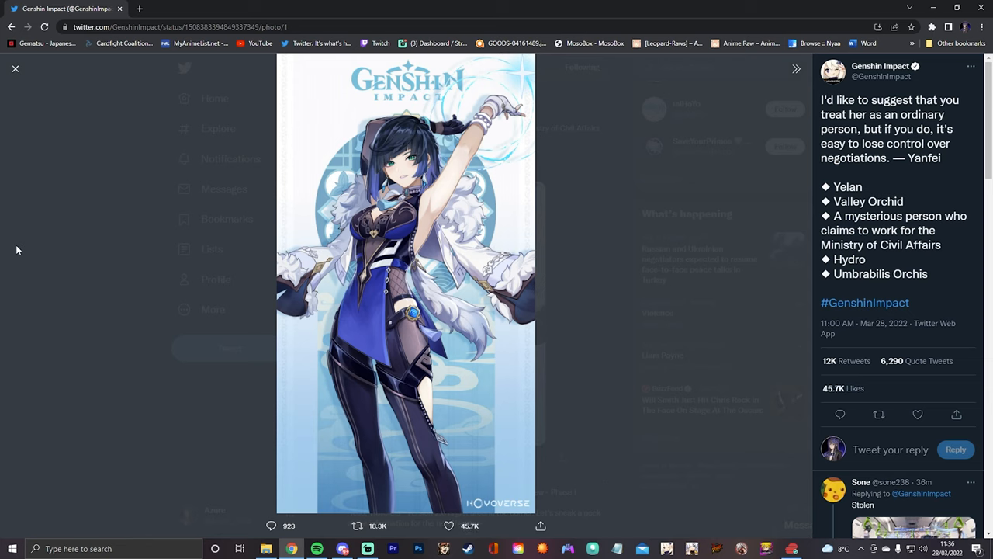
pyautogui.moveTo(407, 286)
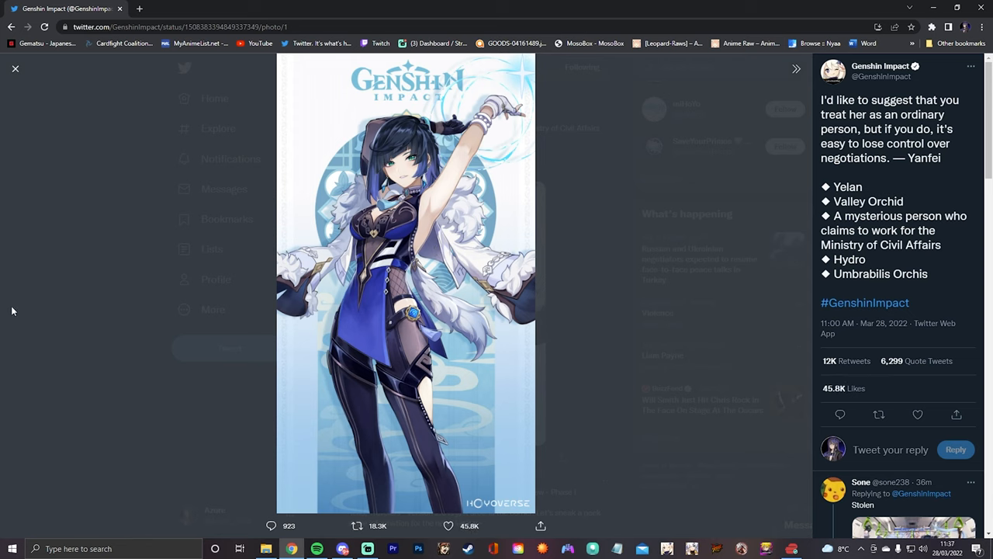
pyautogui.moveTo(142, 271)
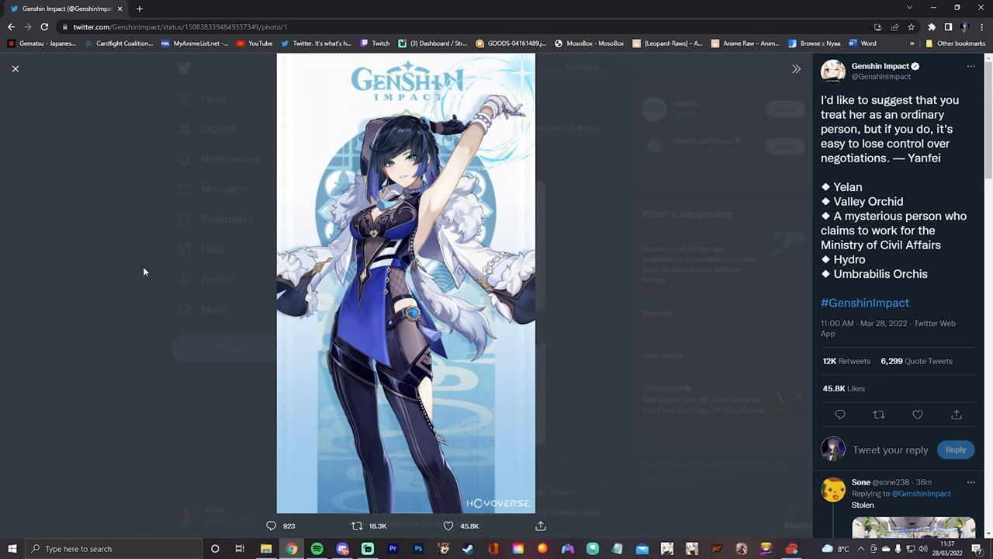
pyautogui.moveTo(109, 214)
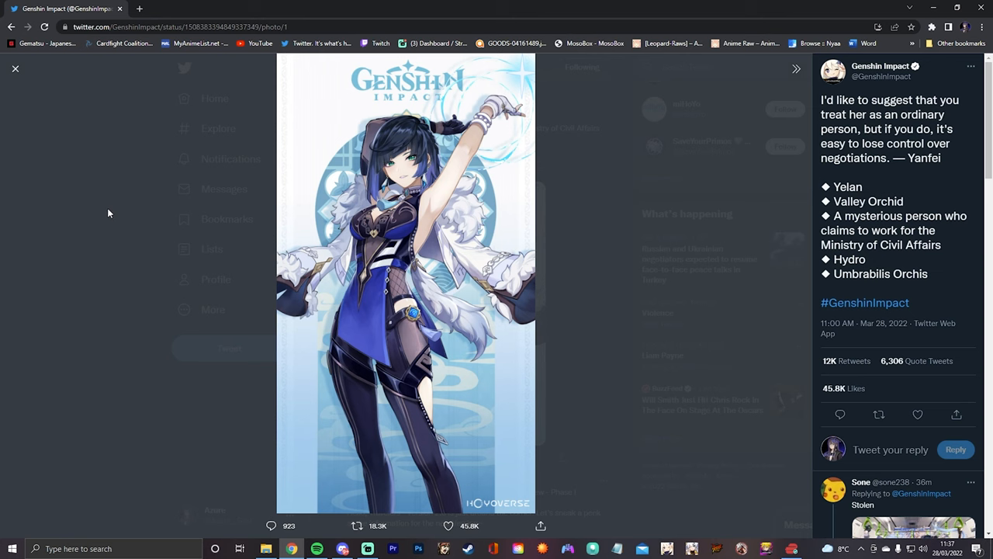
pyautogui.moveTo(110, 219)
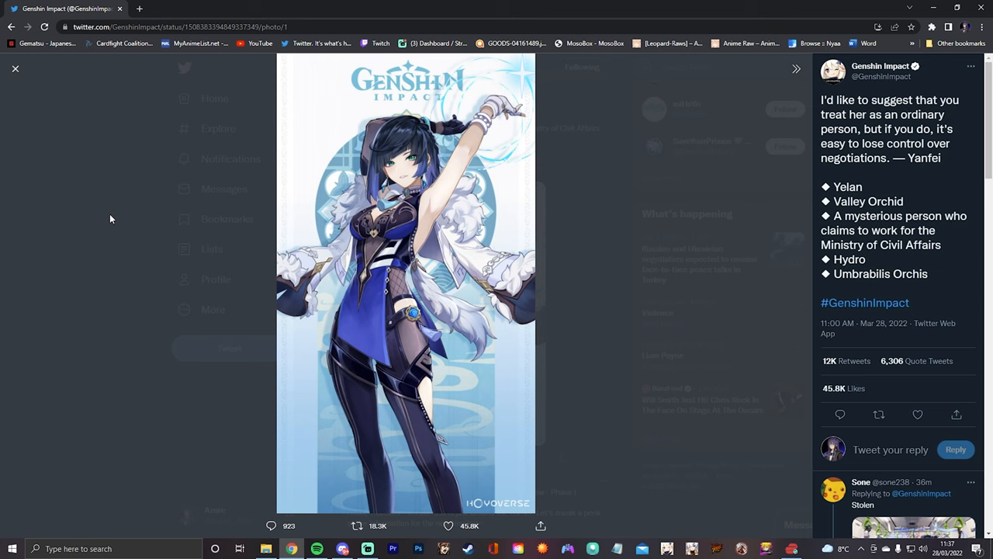
pyautogui.click(16, 68)
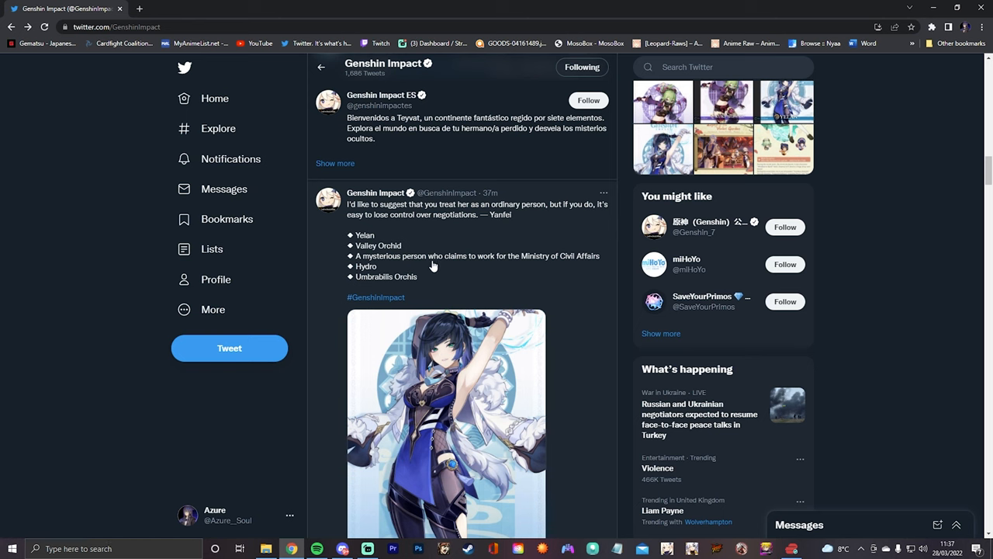
pyautogui.scroll(-3)
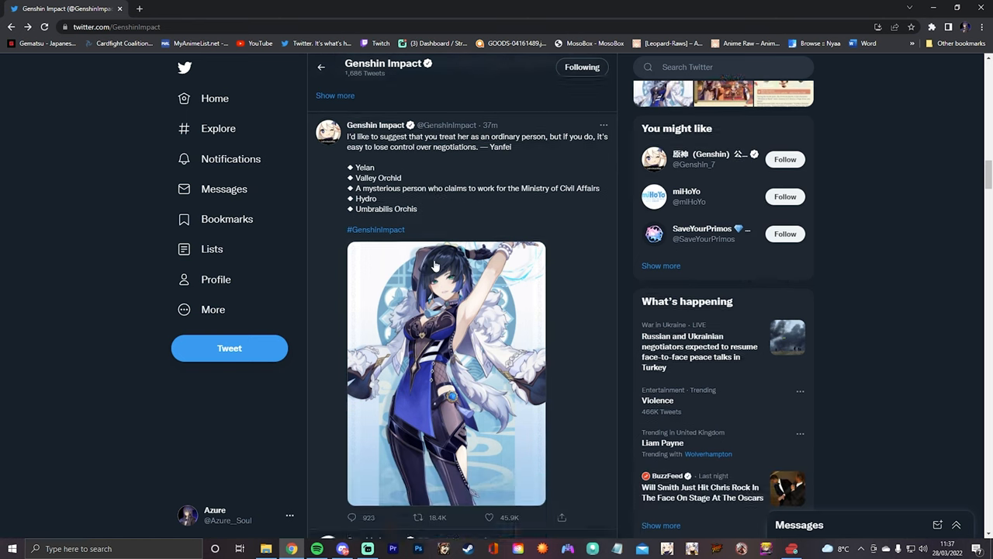
pyautogui.scroll(-3)
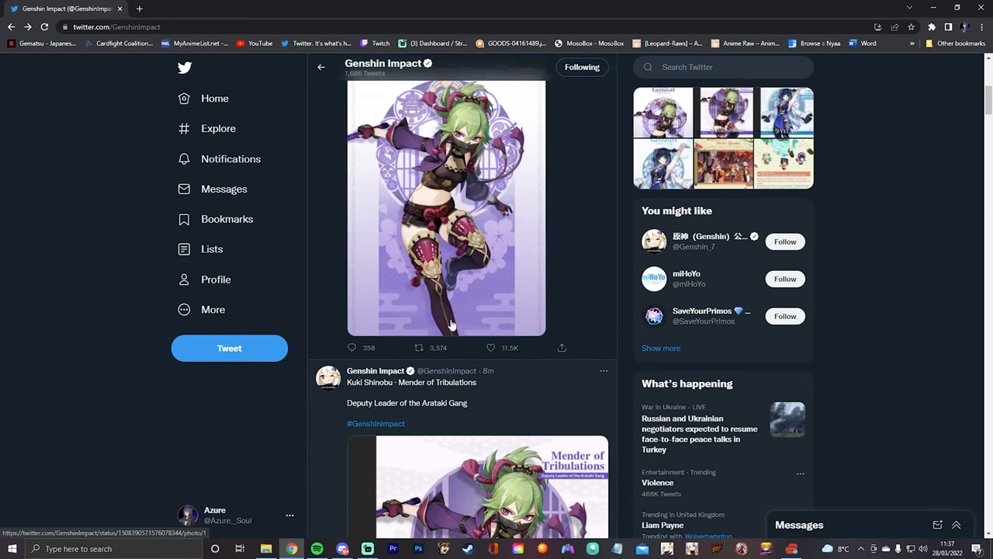
pyautogui.click(447, 205)
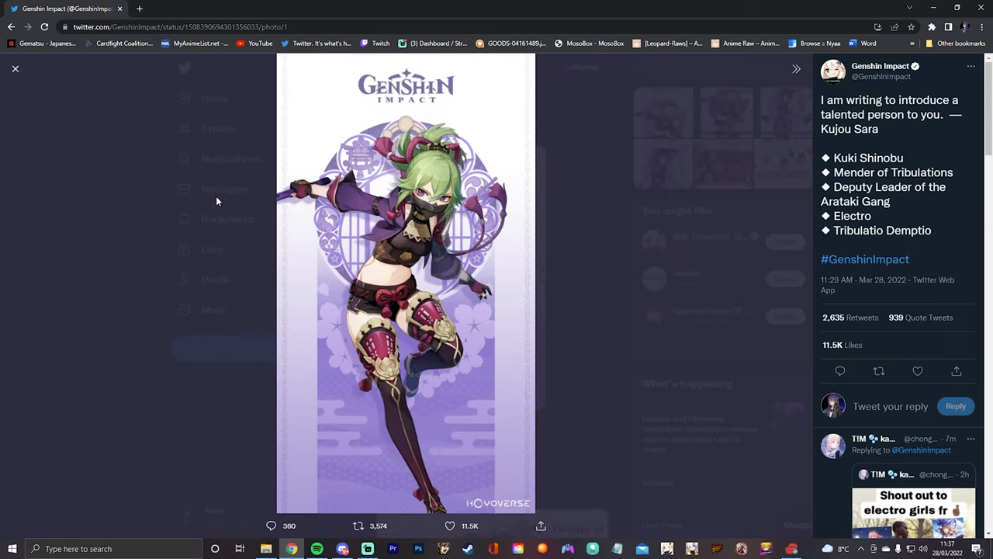
pyautogui.moveTo(97, 162)
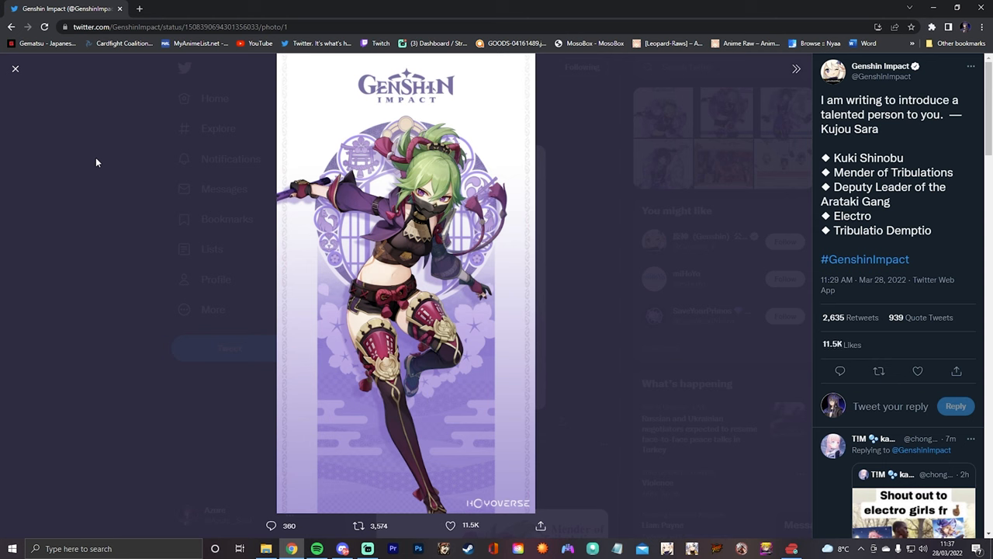
pyautogui.click(15, 68)
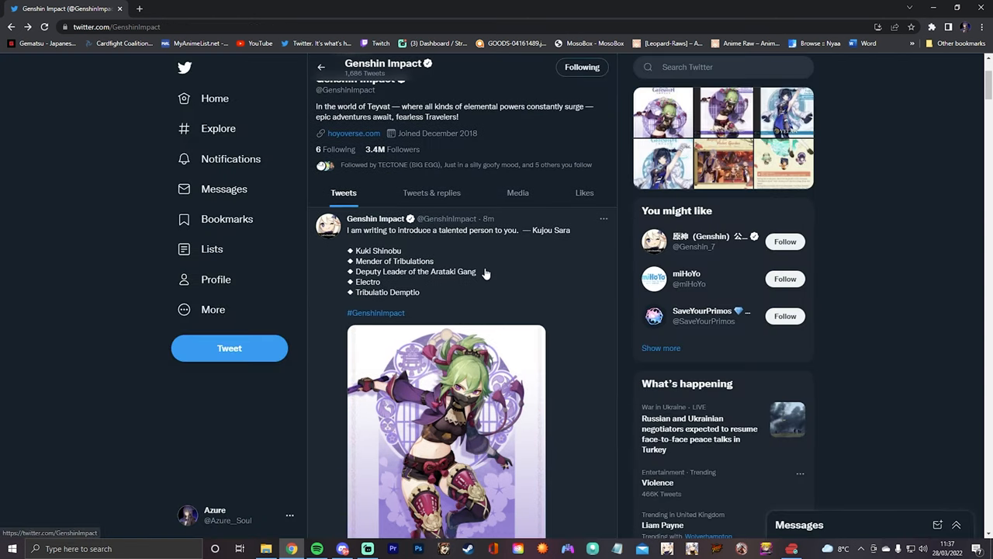
pyautogui.scroll(-3)
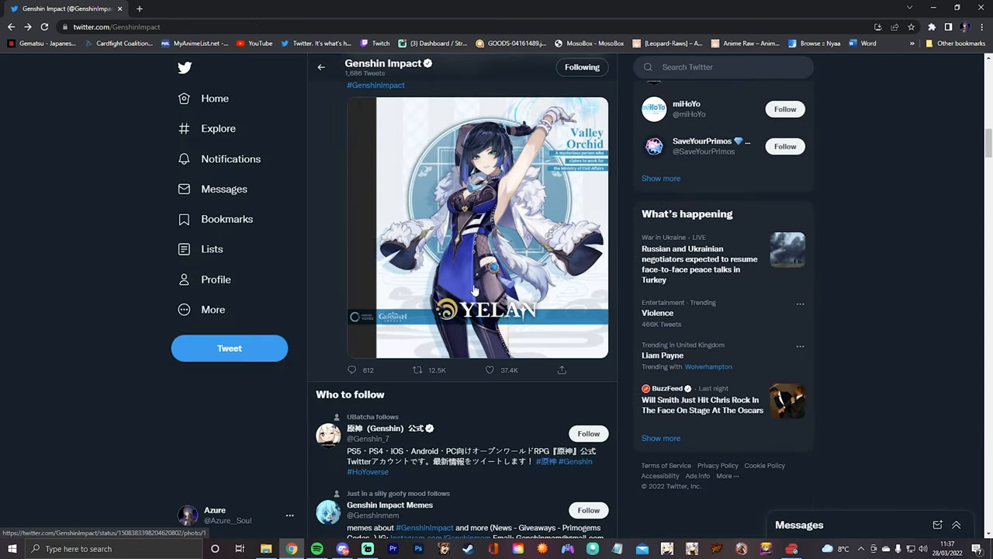
pyautogui.scroll(3)
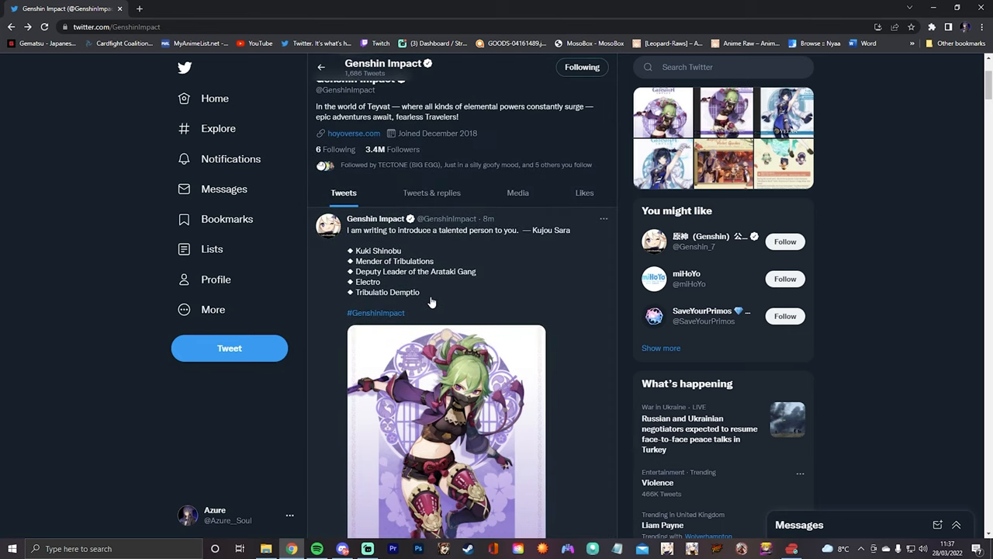
pyautogui.moveTo(404, 177)
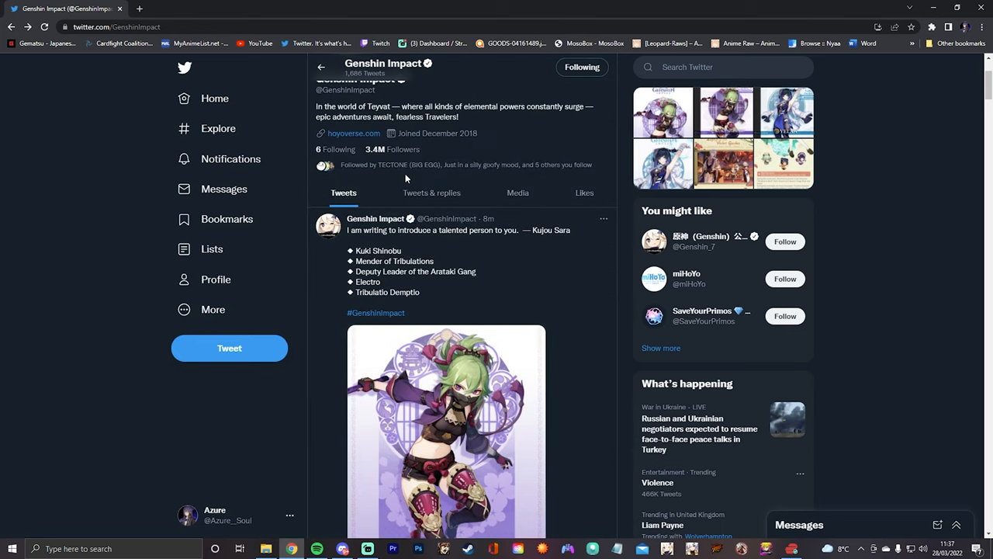
pyautogui.scroll(3)
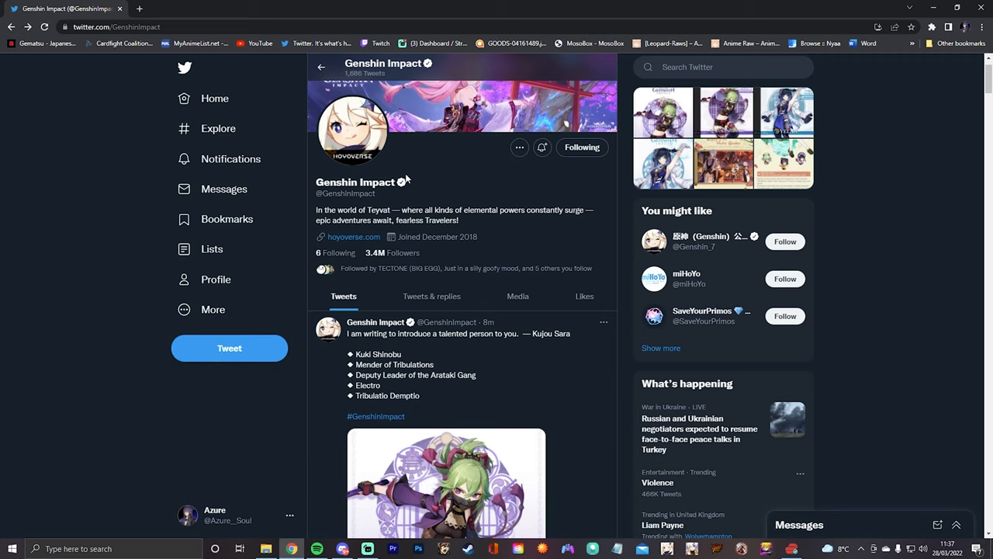
pyautogui.scroll(-3)
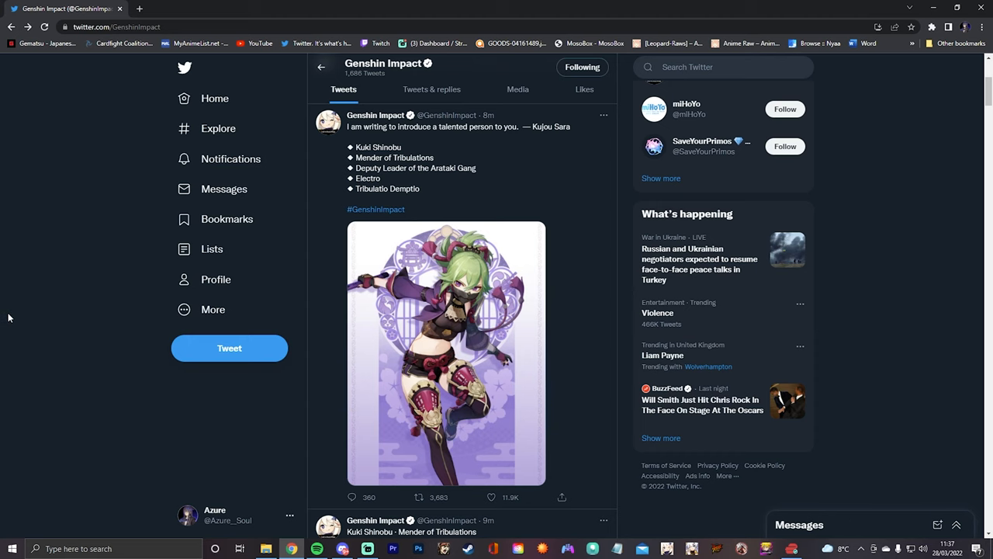
# - Briefly view the Kuki Shinobu image full-size, then bring up the Yelan reveal image full-size
pyautogui.click(447, 353)
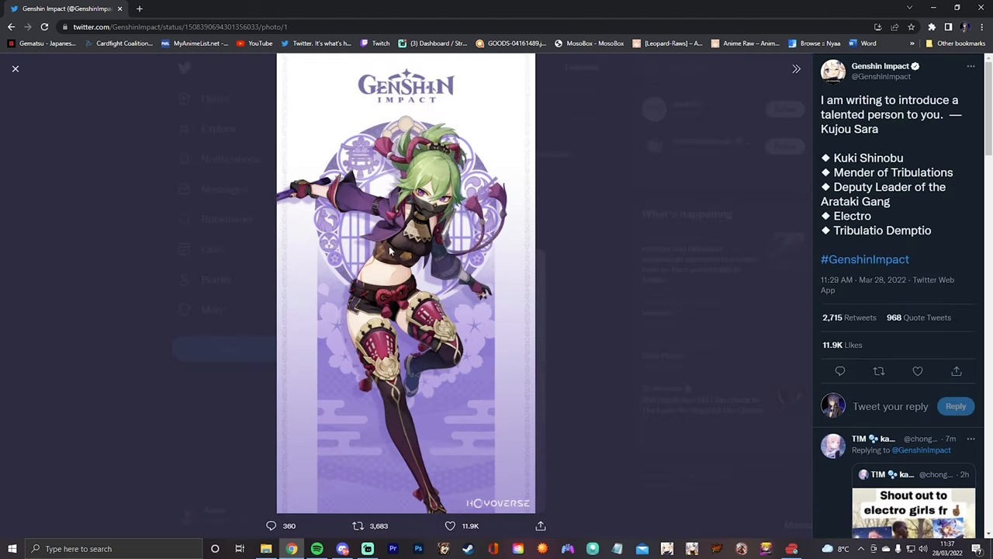
pyautogui.click(16, 68)
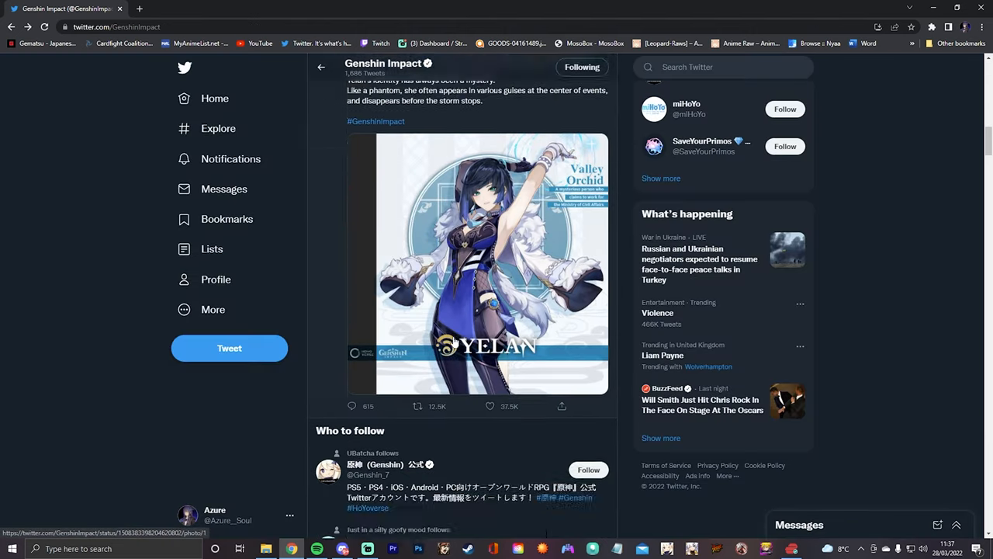
pyautogui.click(476, 264)
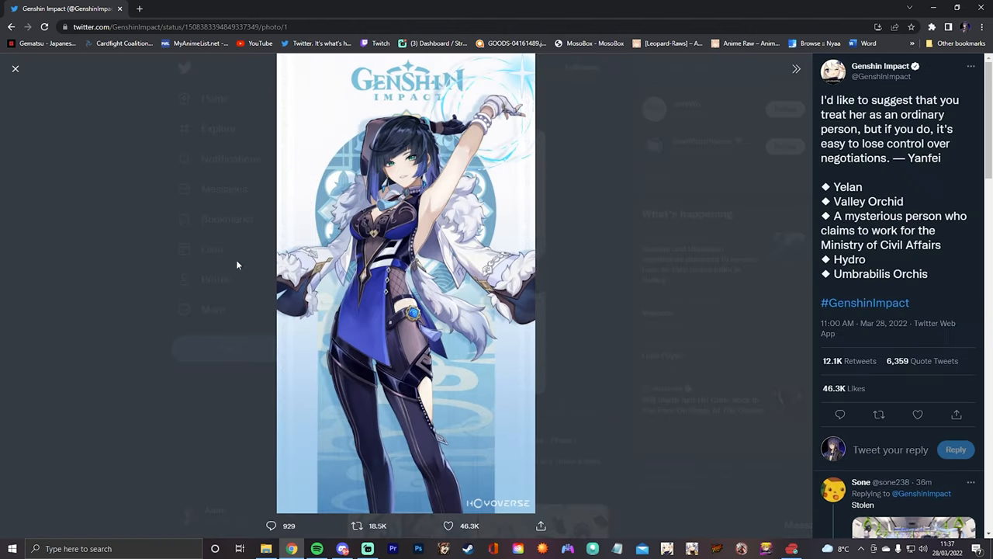